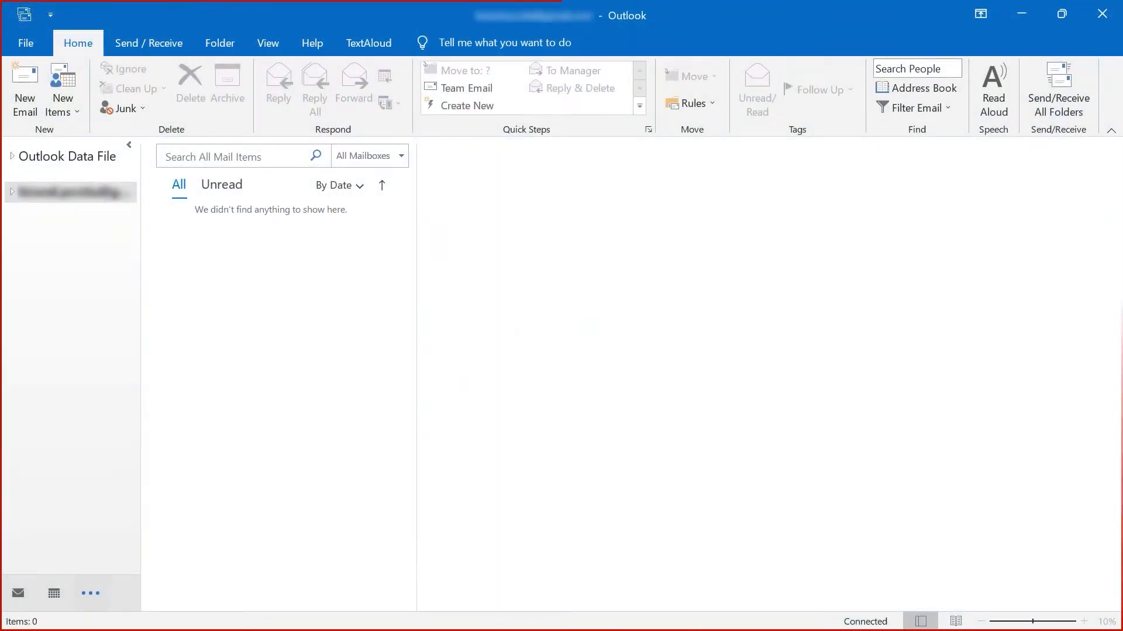
click(26, 43)
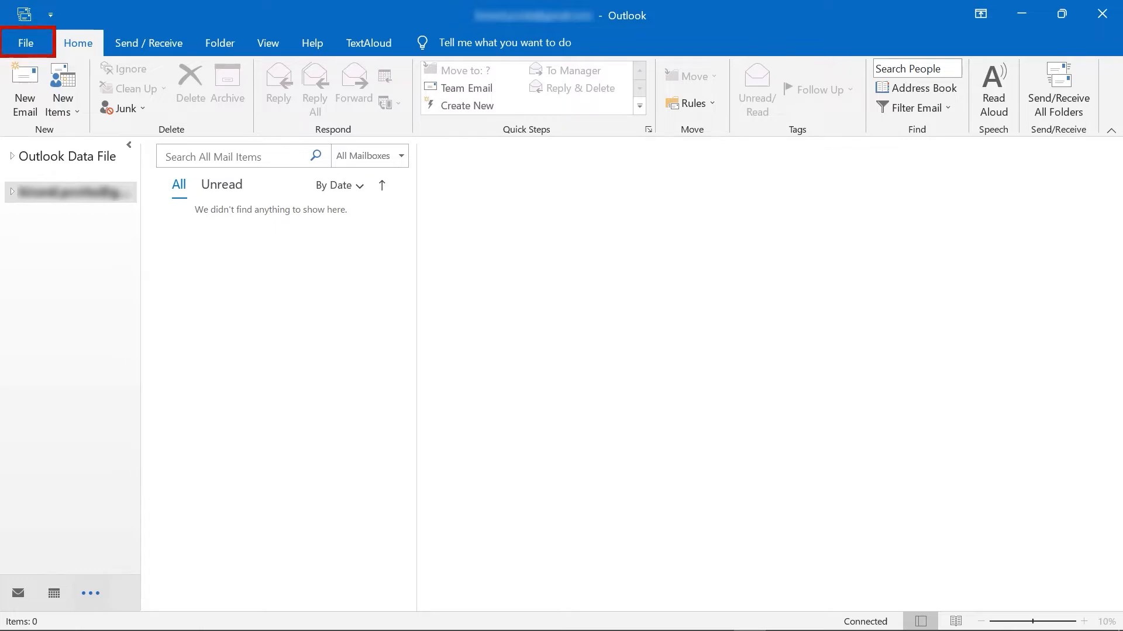
click(26, 42)
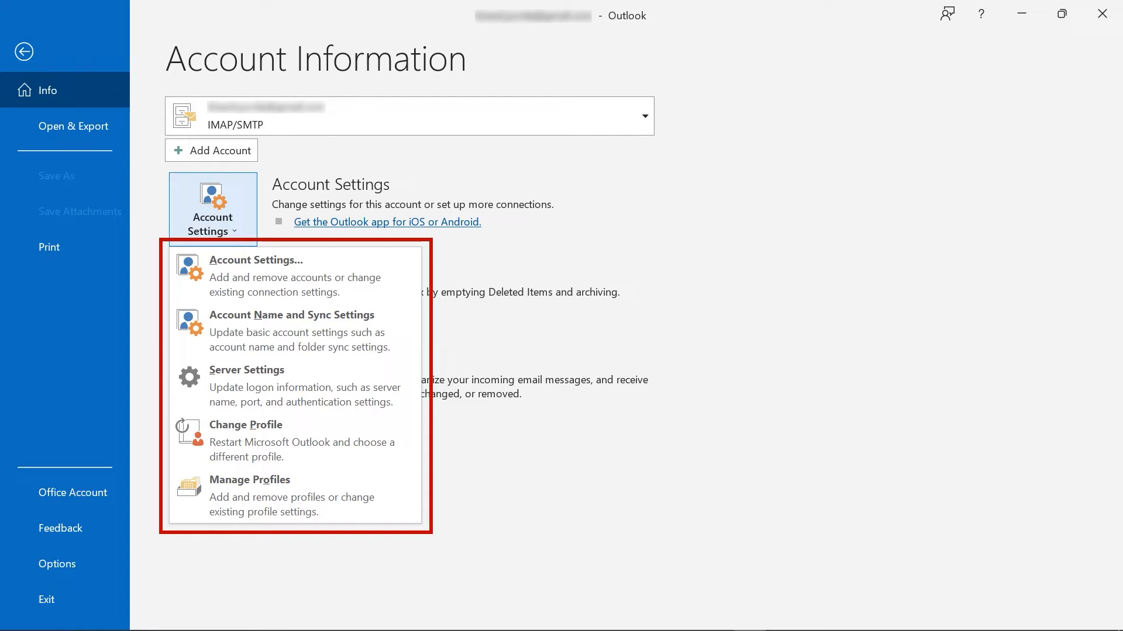
mouse_move(288, 274)
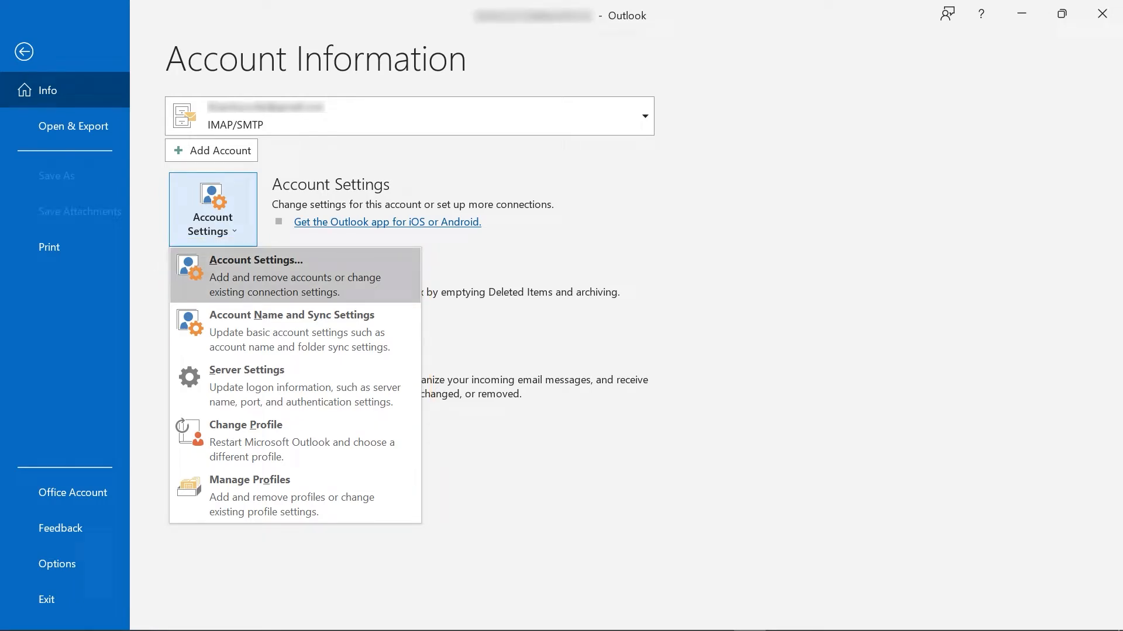
- List the Outlook data files to see where the Outlook Data File PST is stored
click(255, 260)
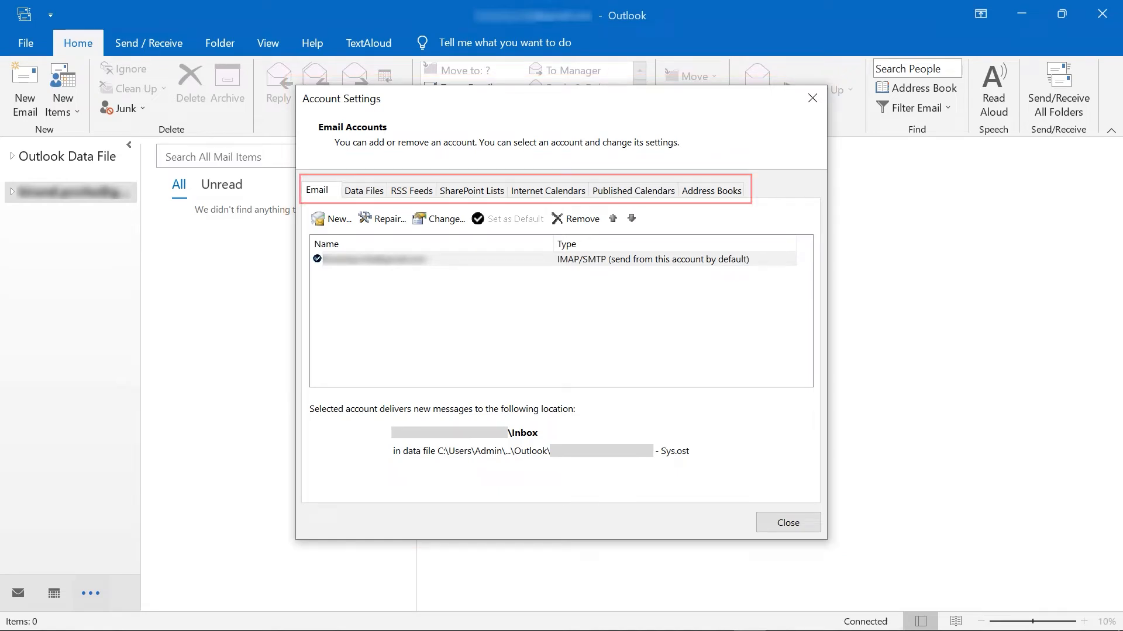
click(362, 190)
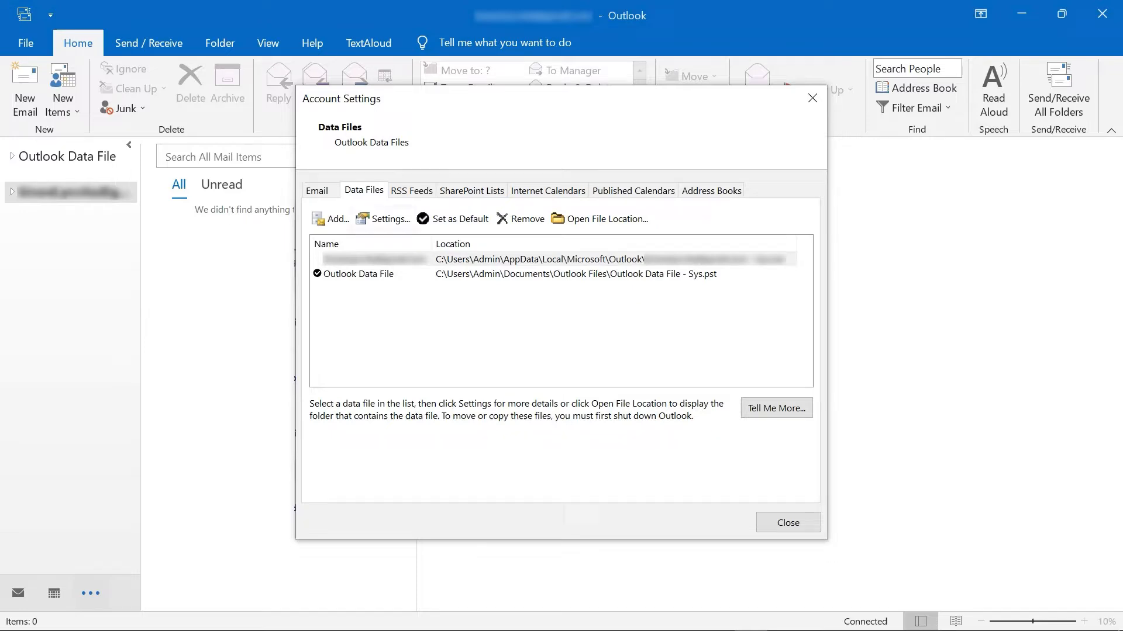
click(384, 219)
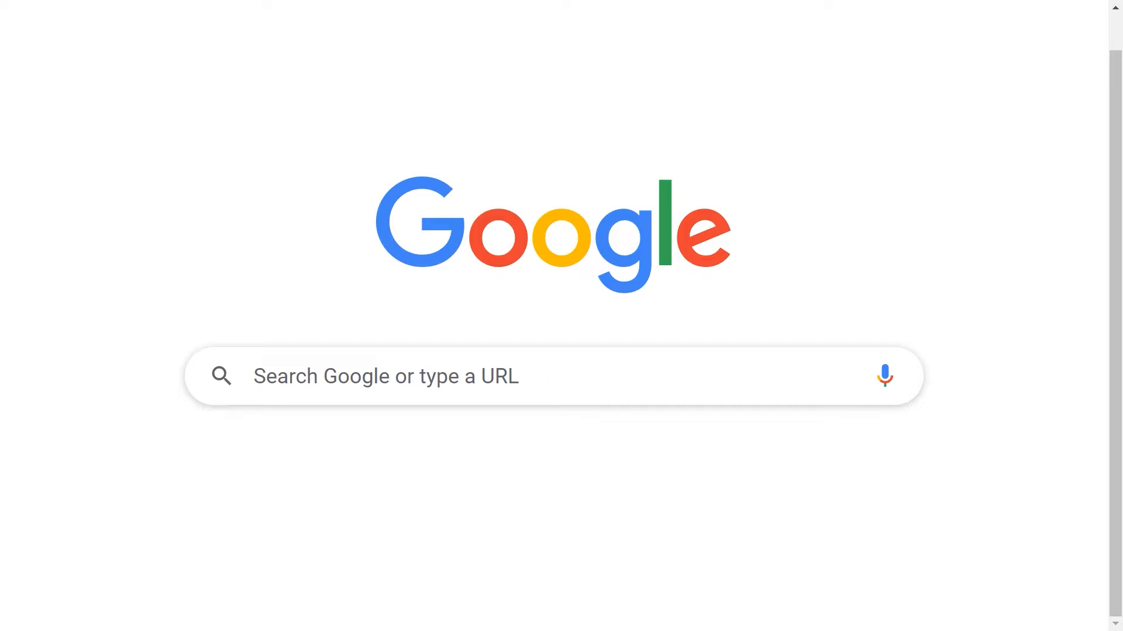
- Search Google for 'SysTools PST Compress' and download the pst-compress.exe installer
text(SysTools PST Compress)
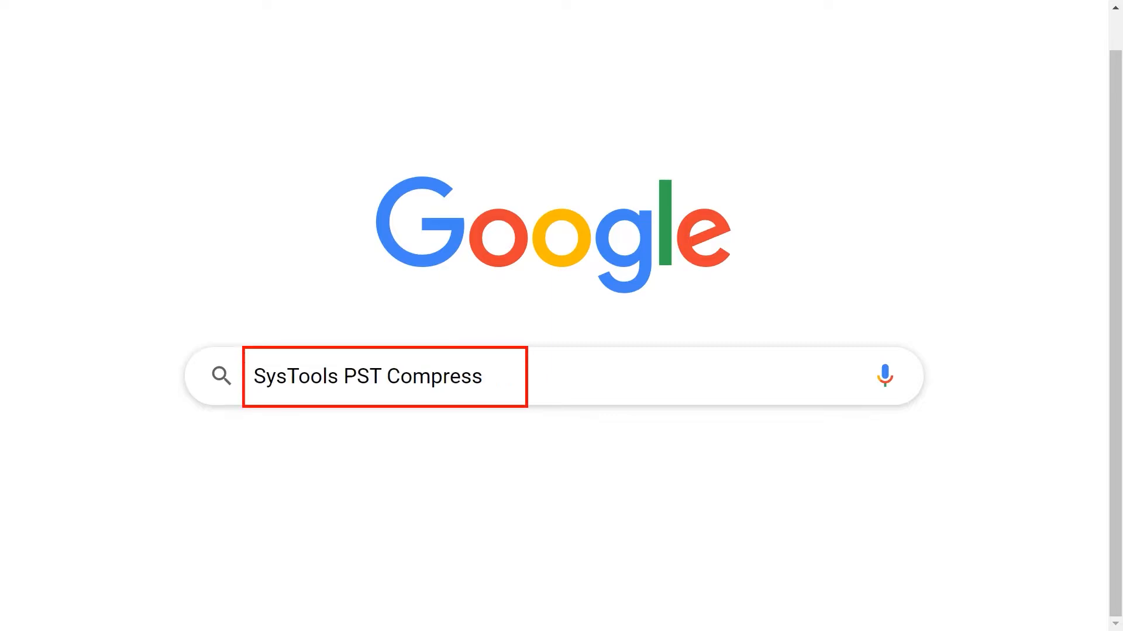
key(Enter)
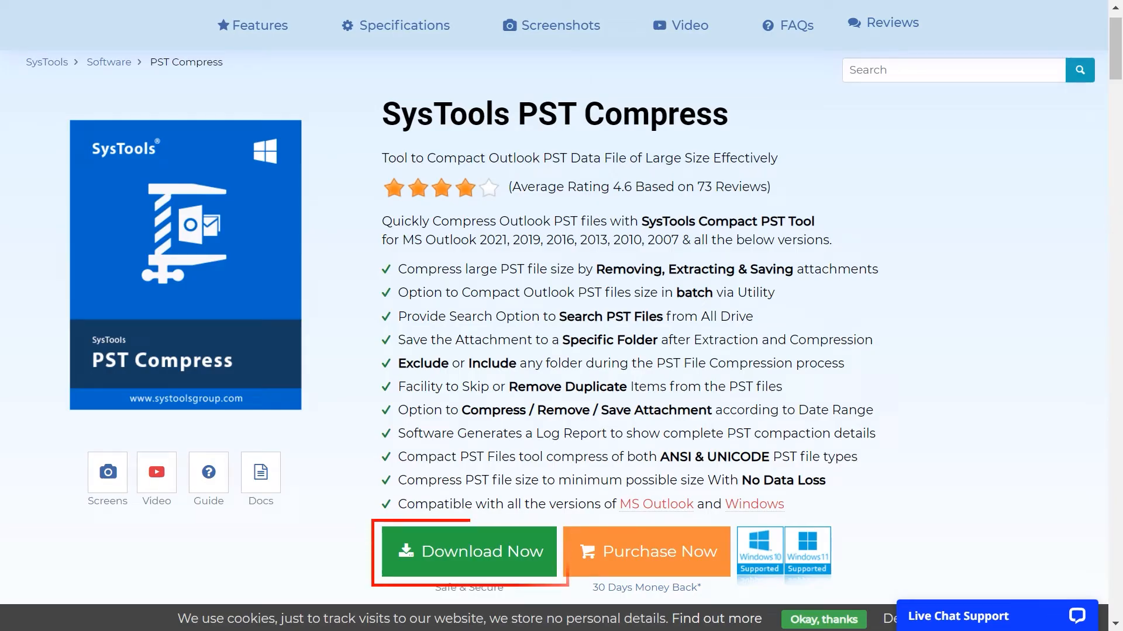
click(469, 552)
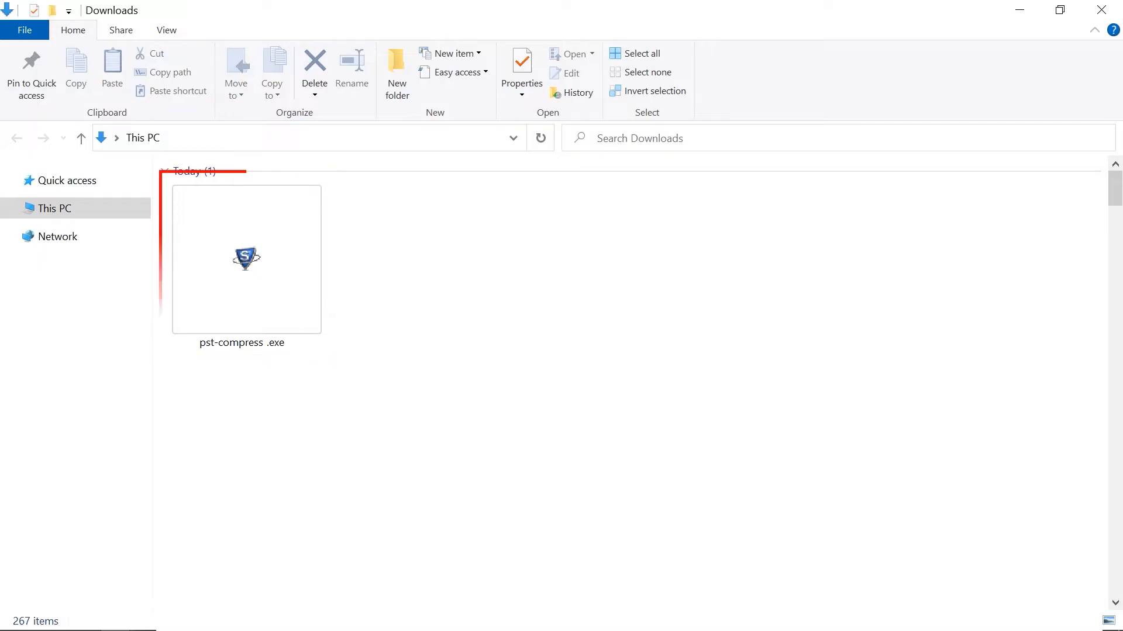
- Run pst-compress.exe with default settings and finish setup launching PST Compress v4.1
double_click(245, 258)
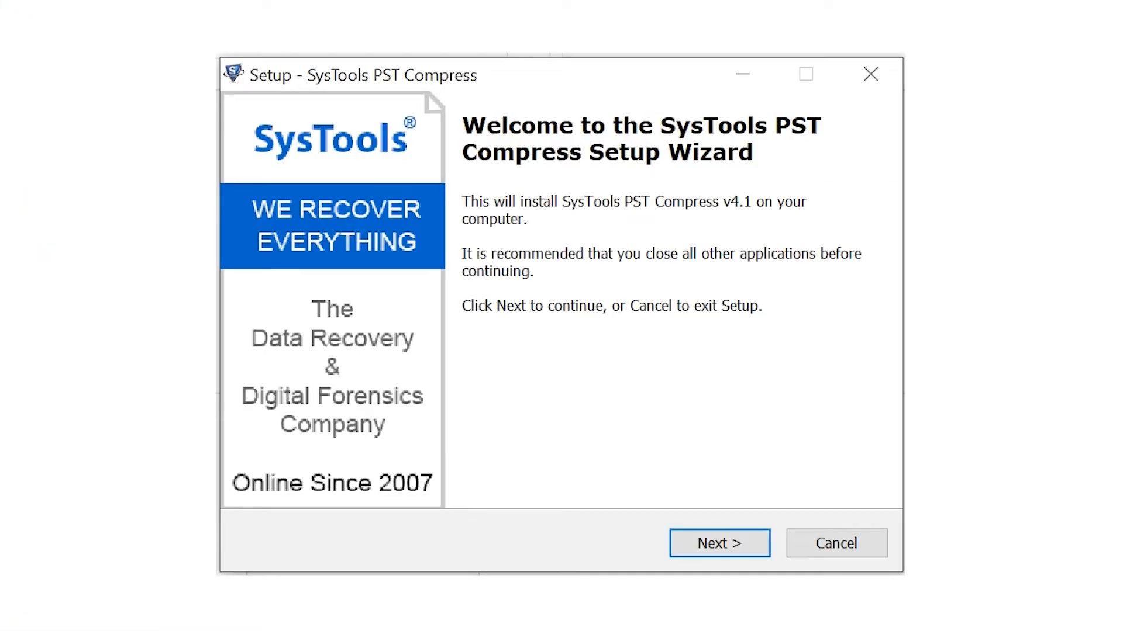
click(719, 542)
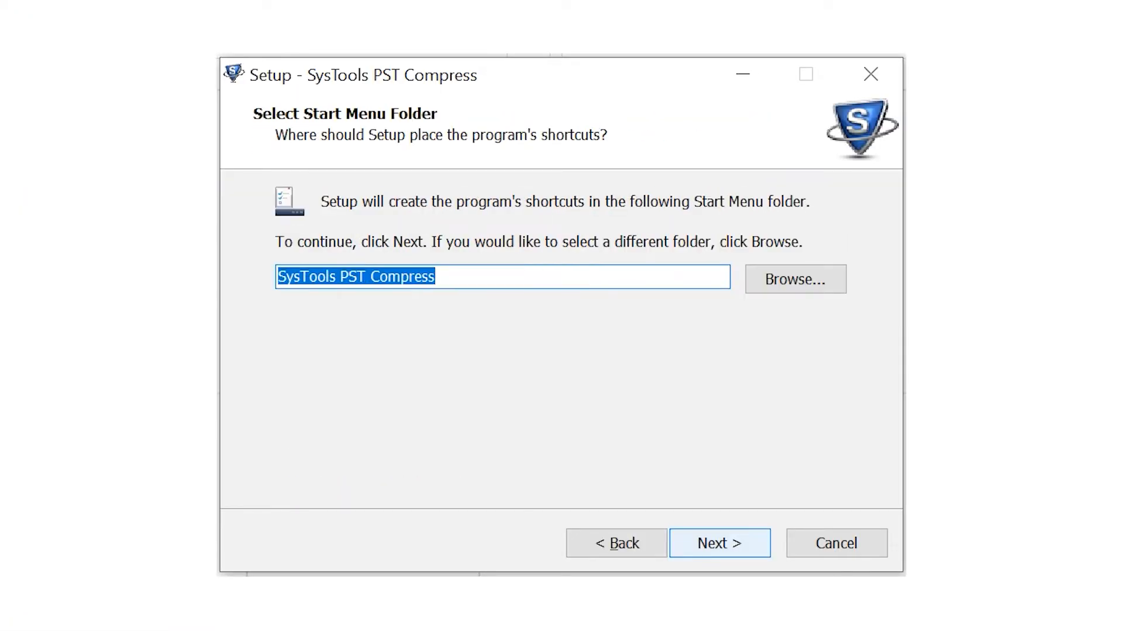
click(720, 543)
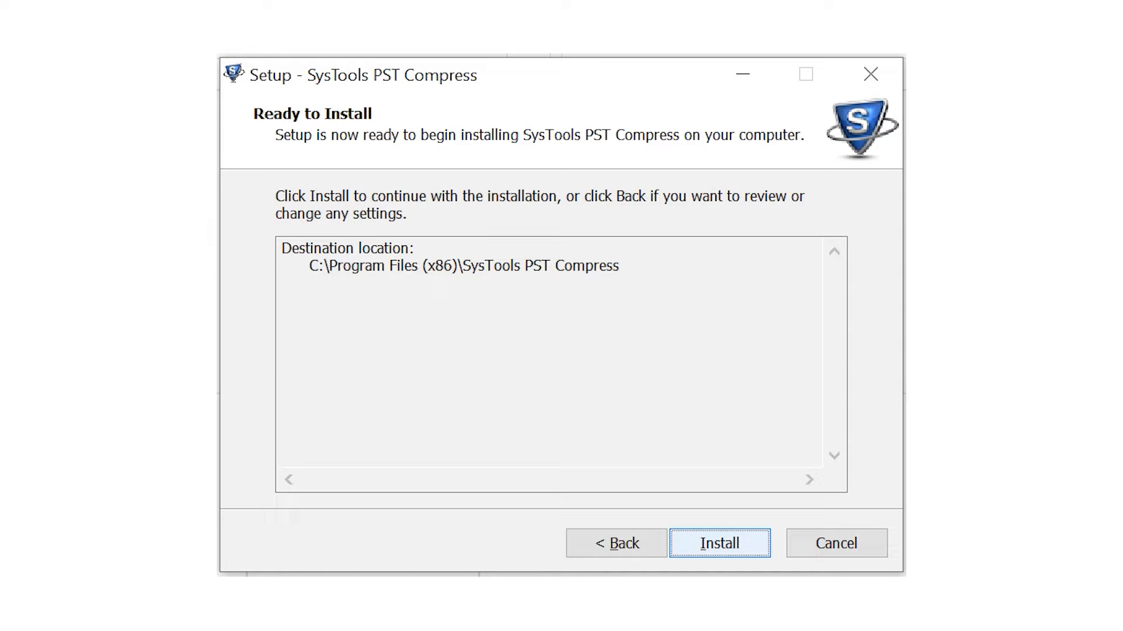
click(721, 543)
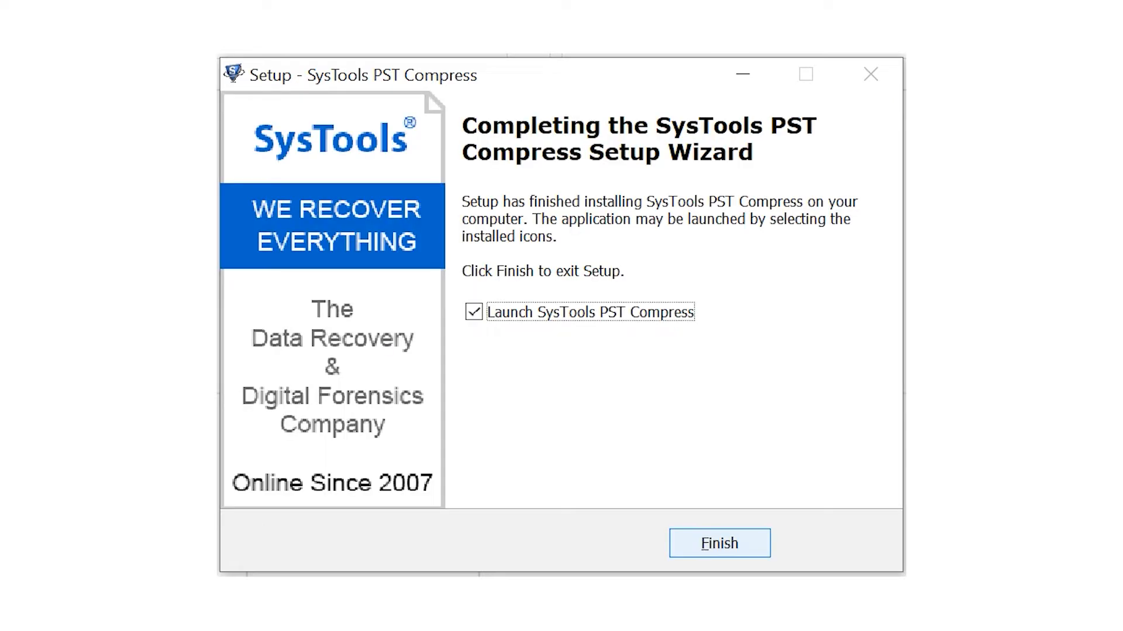
click(720, 543)
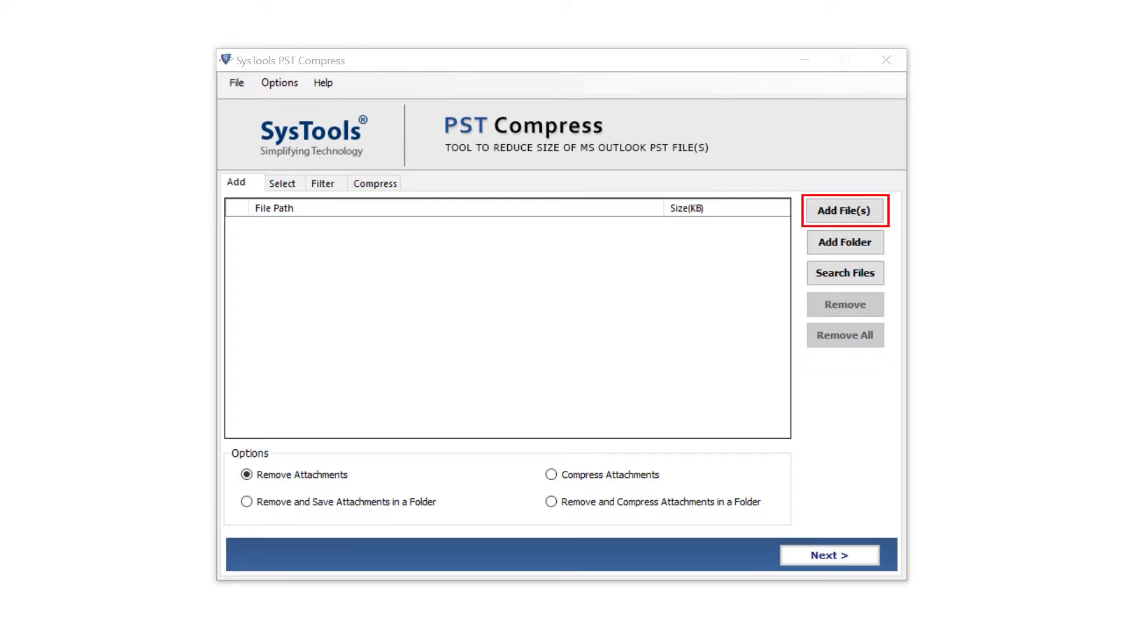
- Load five Outlook PST files into the compression file list via Add File(s)
click(845, 243)
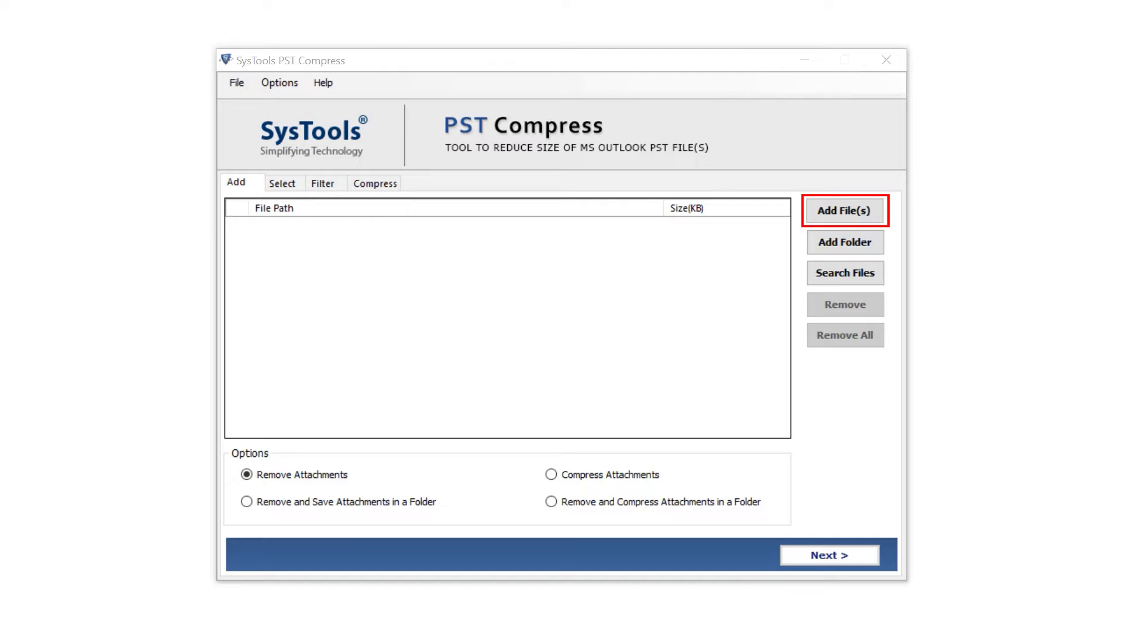
click(845, 211)
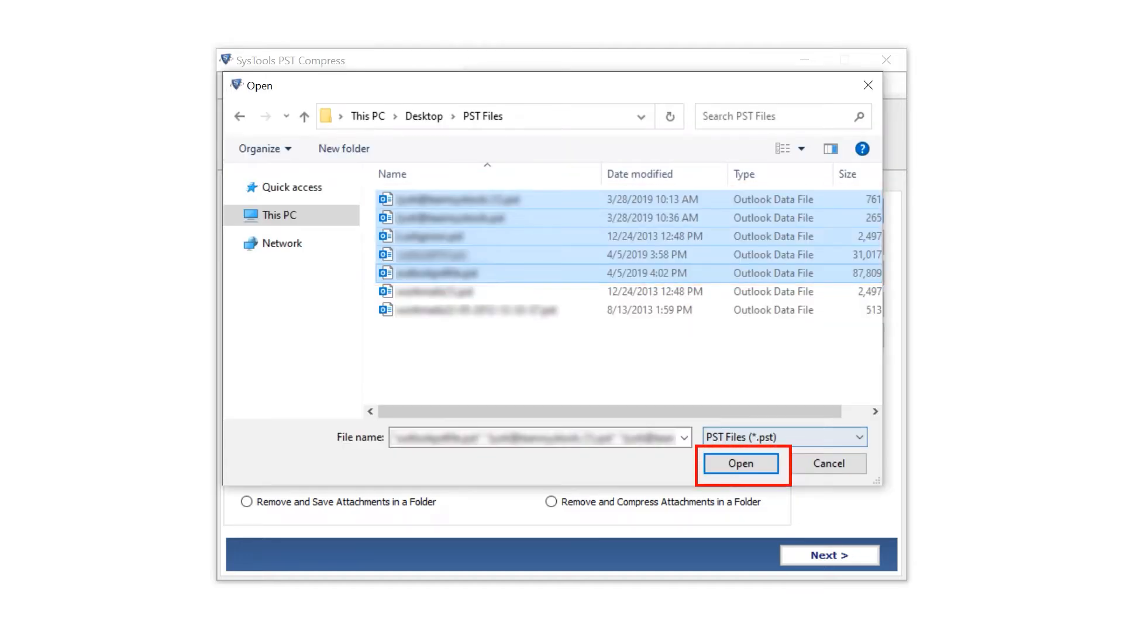
click(740, 464)
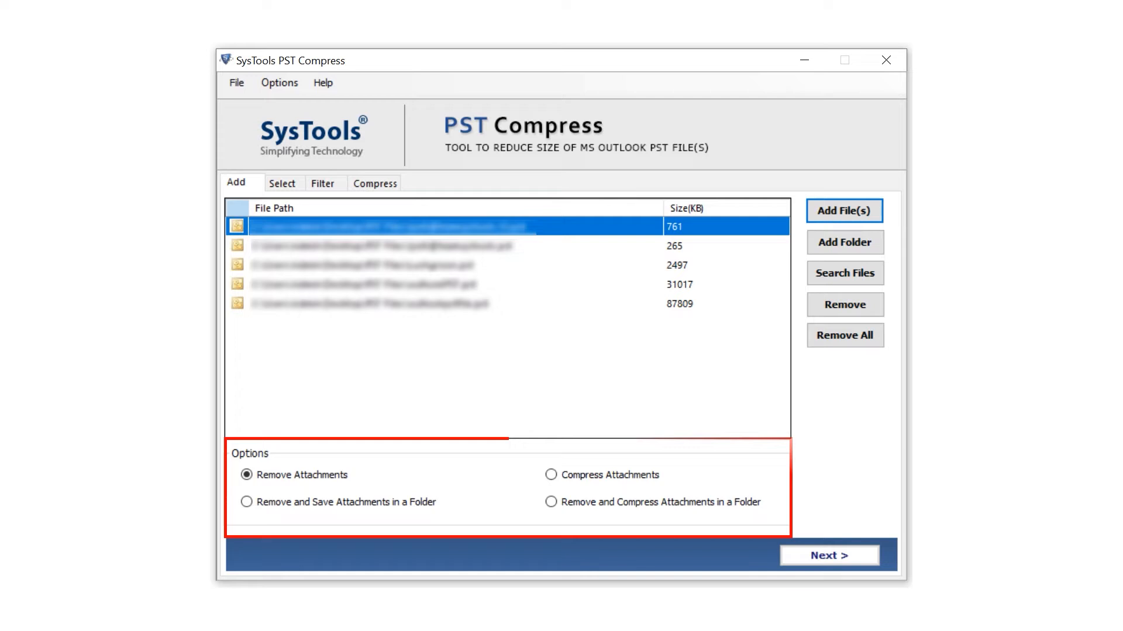
- Choose 'Remove and Compress Attachments in a Folder' and continue to the folder selection step
click(246, 475)
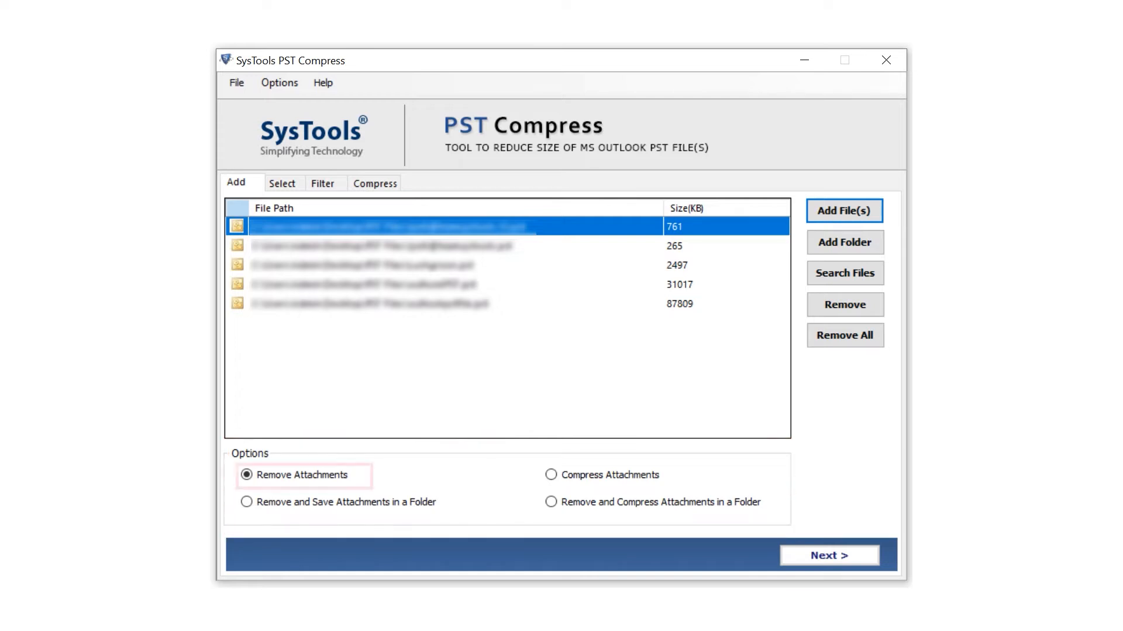
click(549, 475)
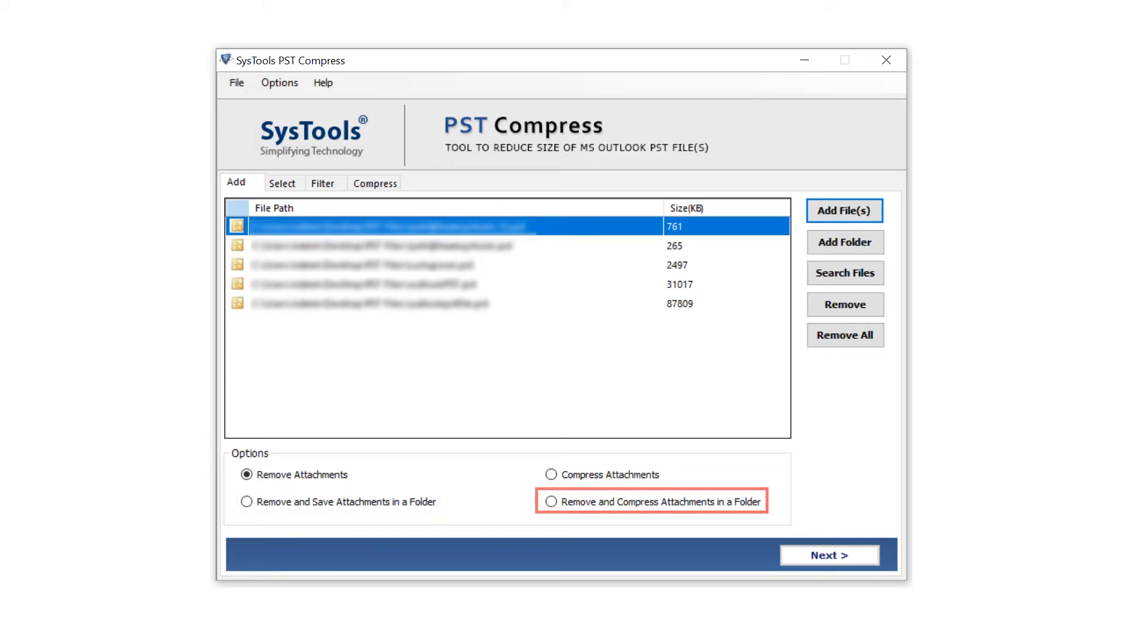
click(552, 503)
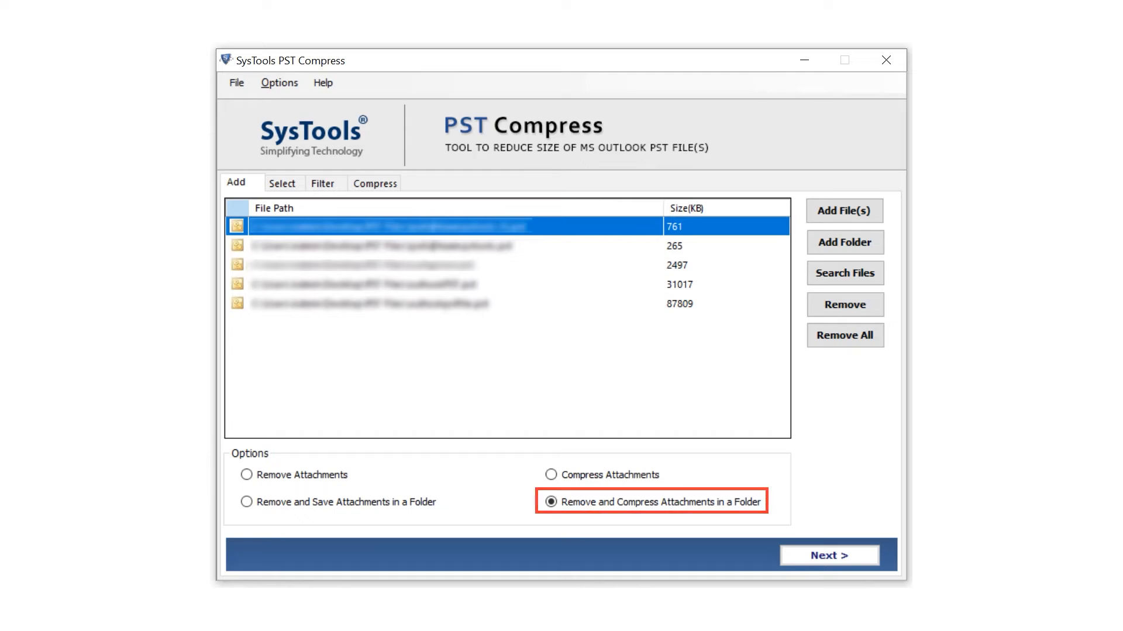
click(829, 555)
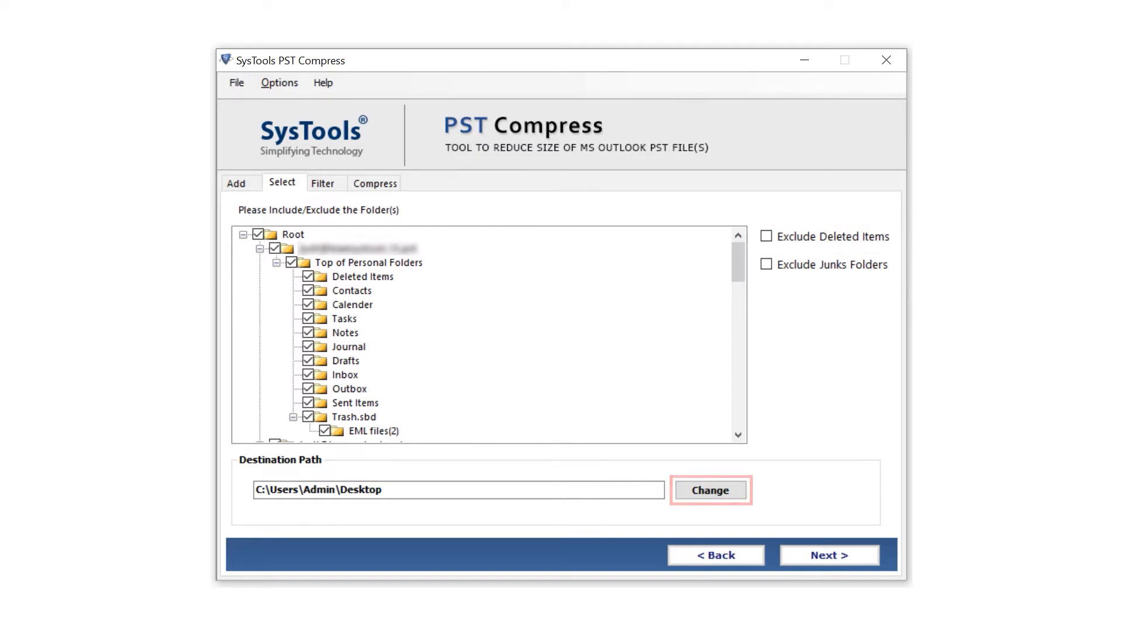
- Choose a different destination folder for the compressed output in Browse For Folder
click(716, 490)
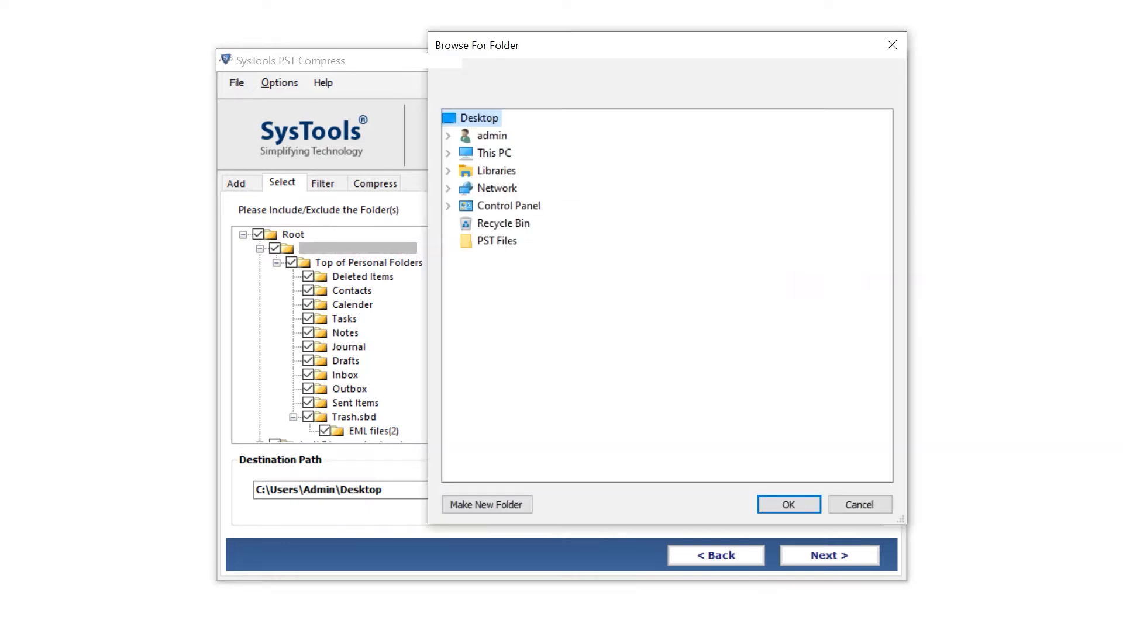
click(486, 505)
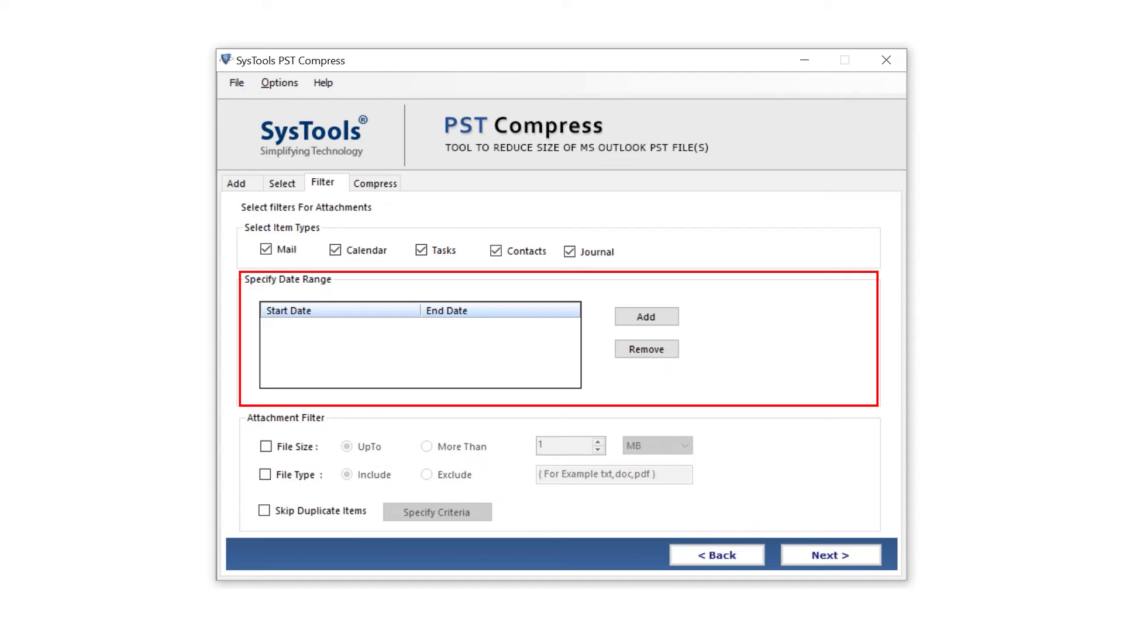
- Filter attachments to txt files up to 2 MB and enable Skip Duplicate Items
click(646, 315)
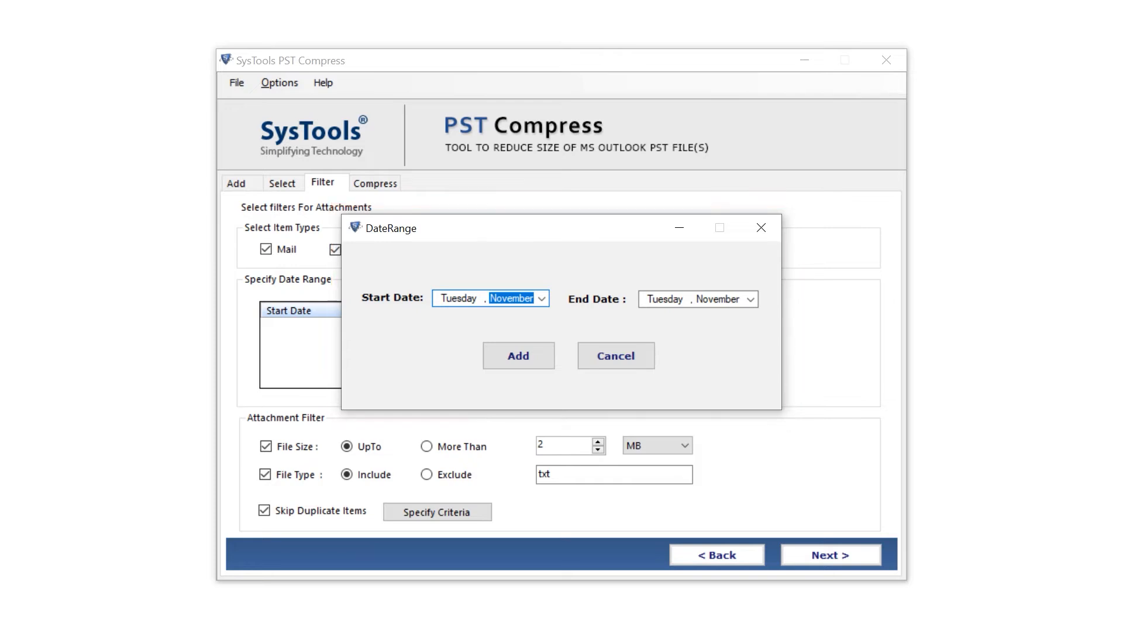
click(615, 356)
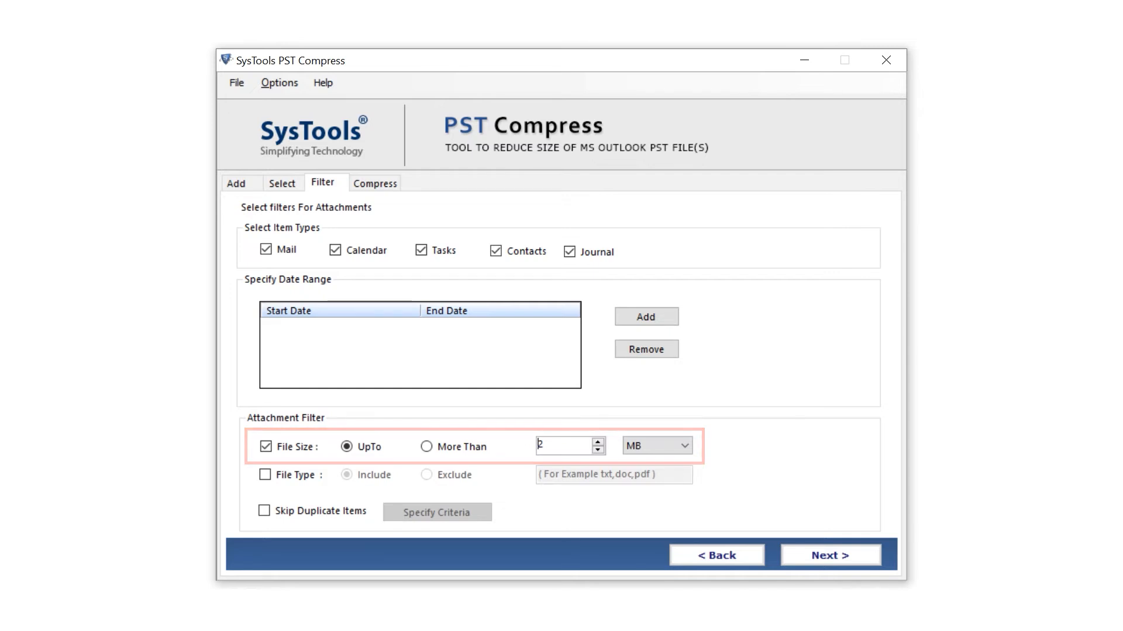
click(262, 475)
text(txt)
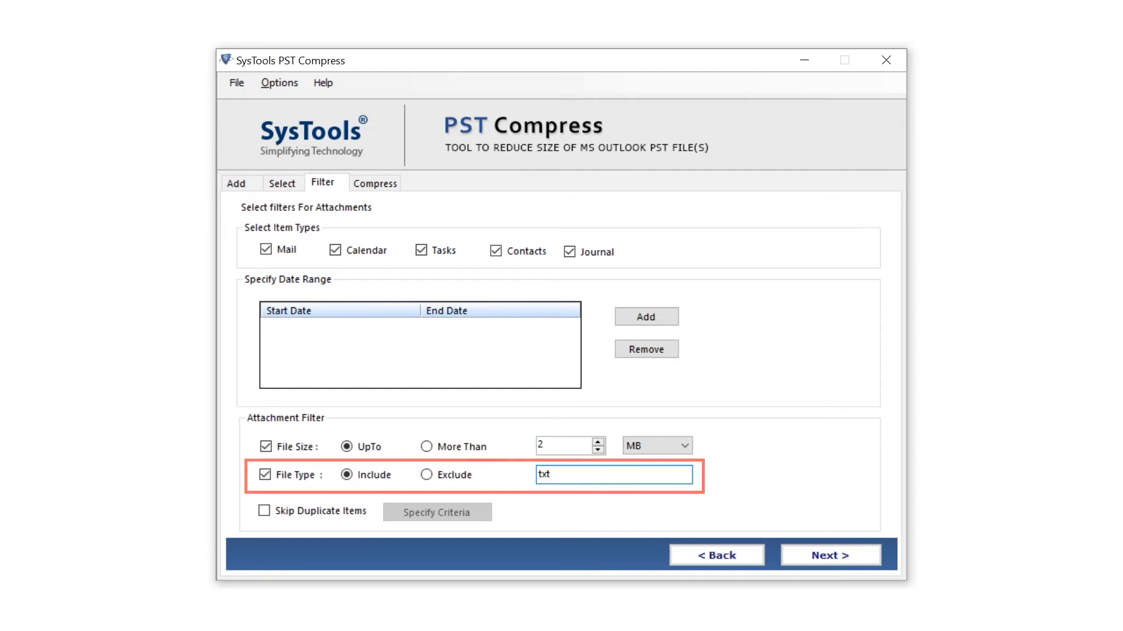
click(263, 509)
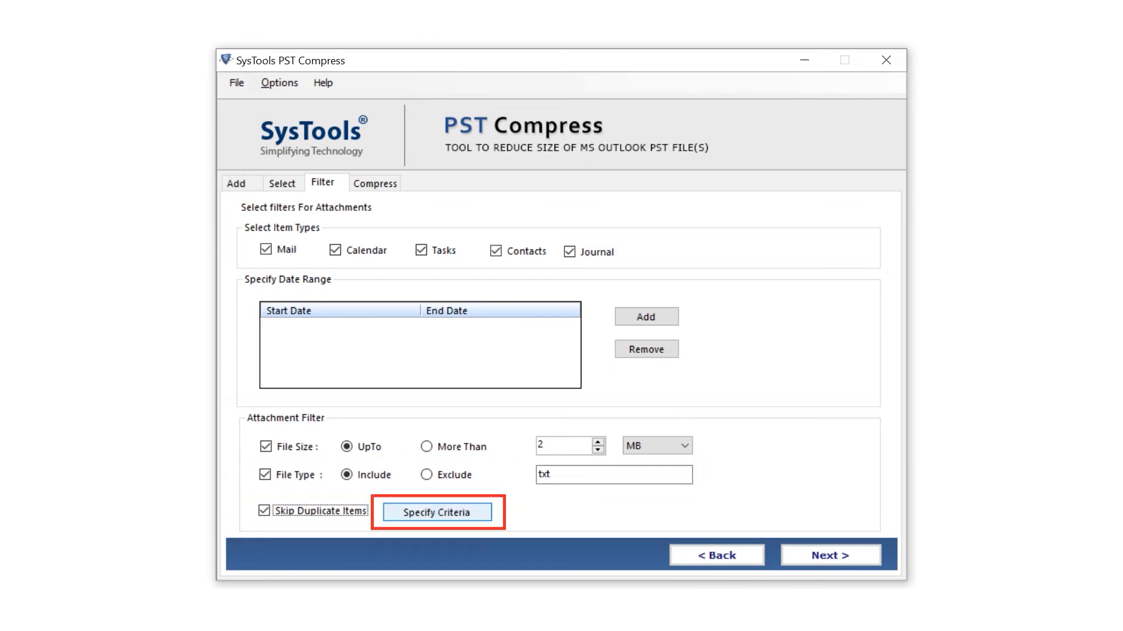
- Save duplicate matching criteria on Subject and Mail Body
click(437, 512)
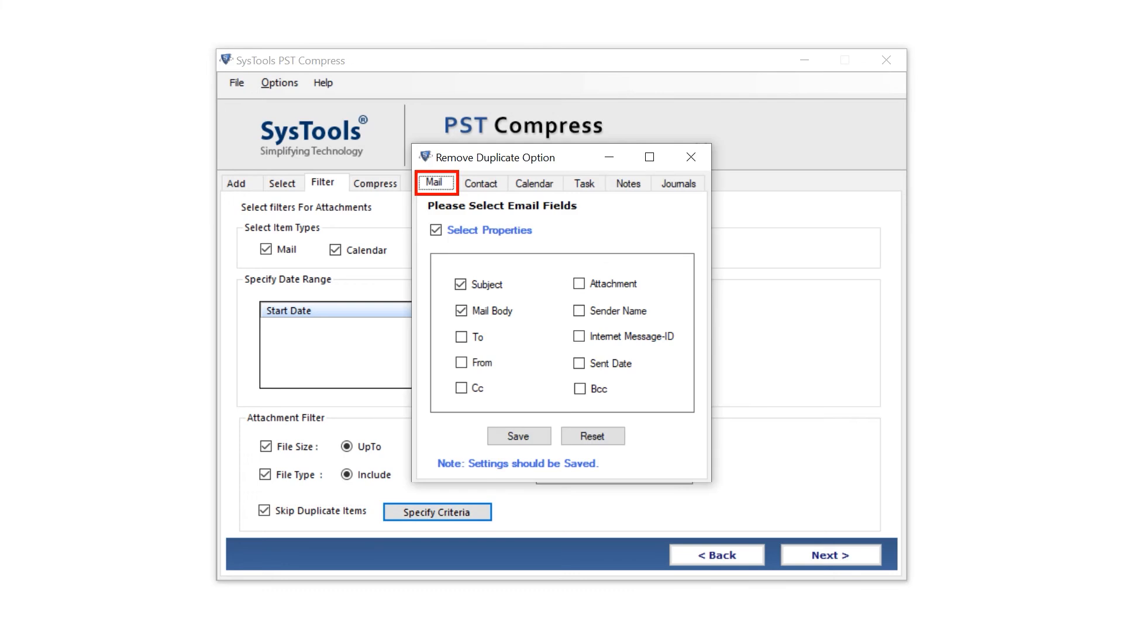
click(628, 184)
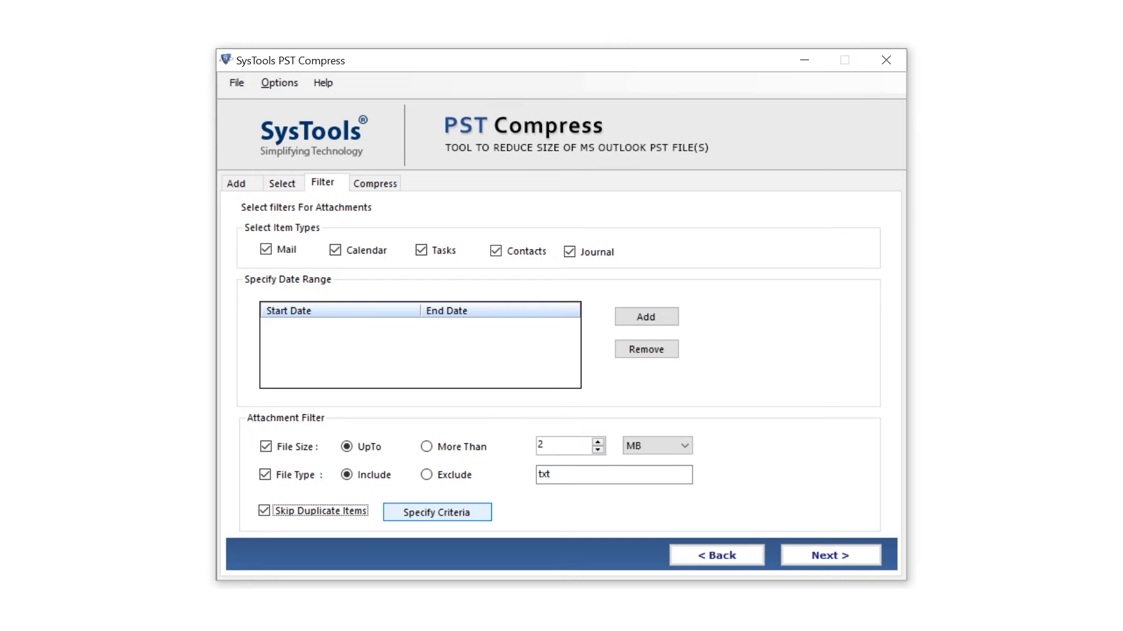
- Compress the five PST files and show the compressed output in the destination folder
click(830, 555)
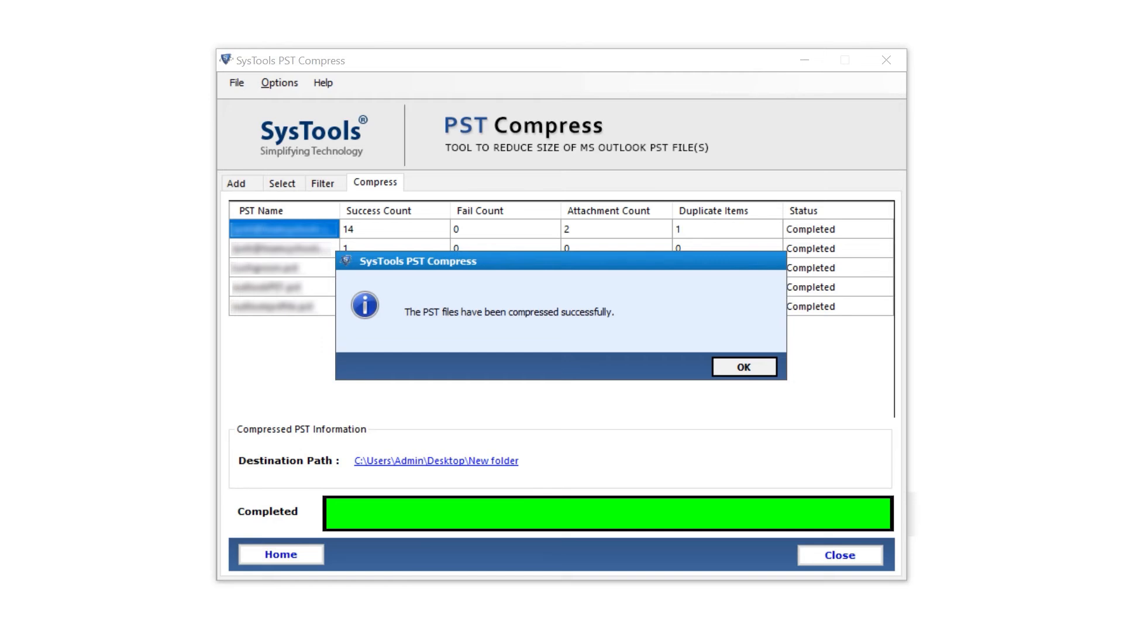
click(744, 366)
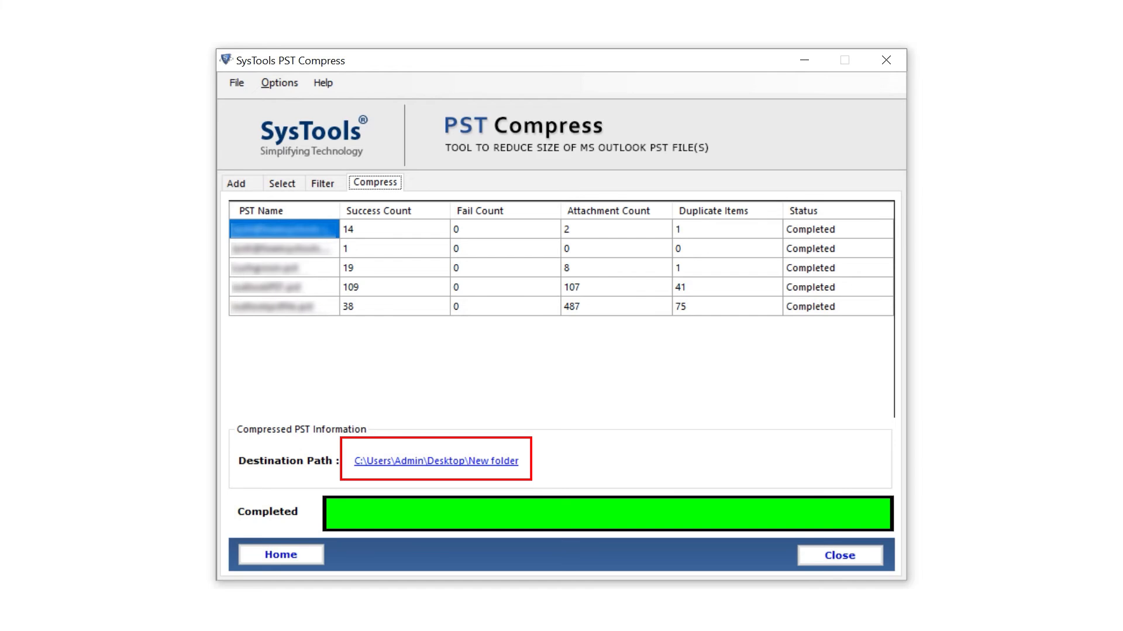
click(435, 462)
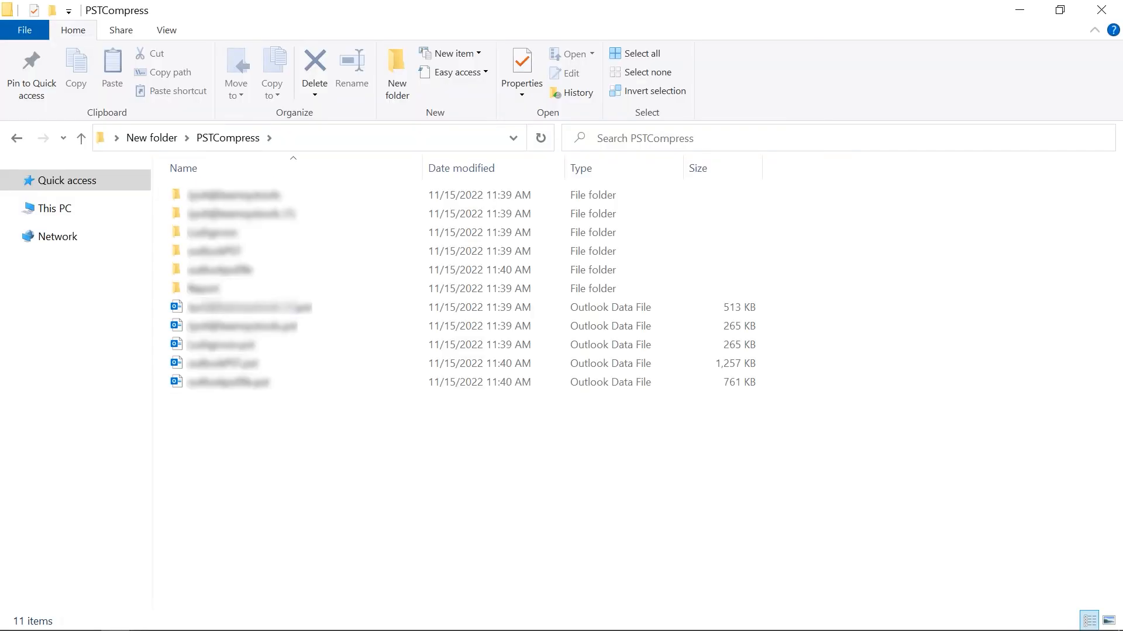